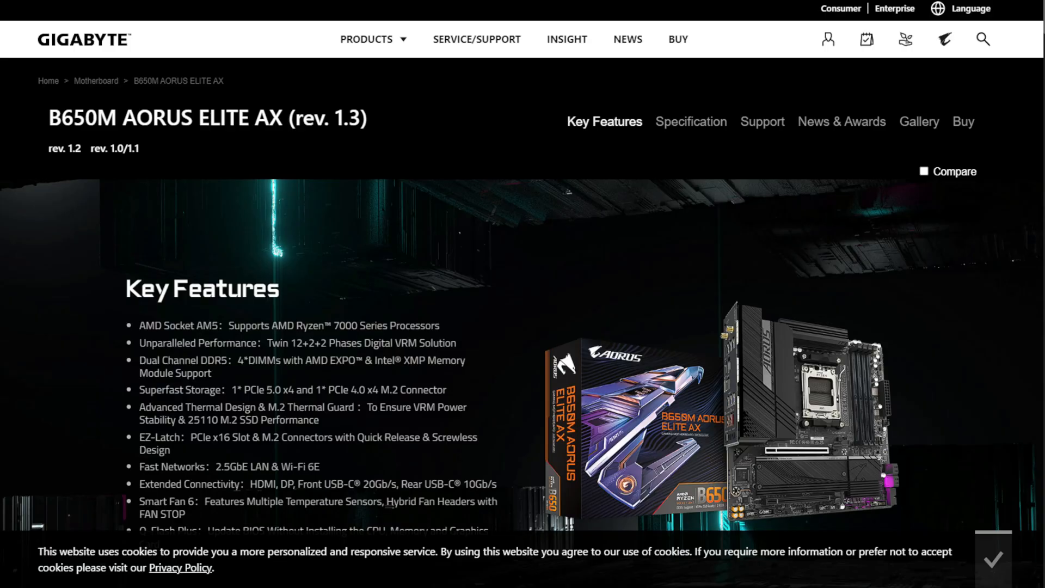
# - Download the F24a BIOS for the B650M AORUS ELITE AX from the Support section
pyautogui.scroll(-3)
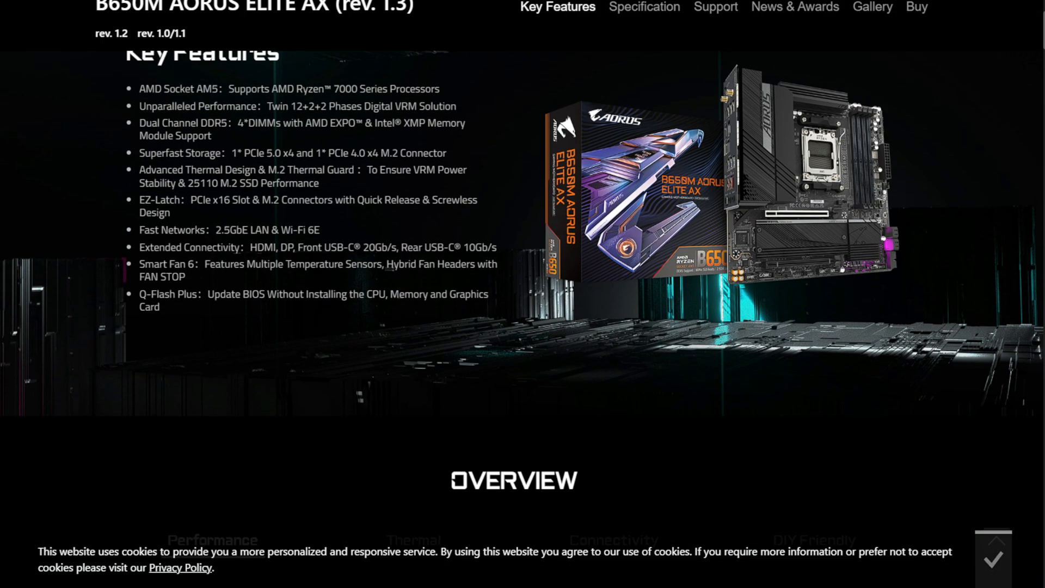
pyautogui.scroll(-3)
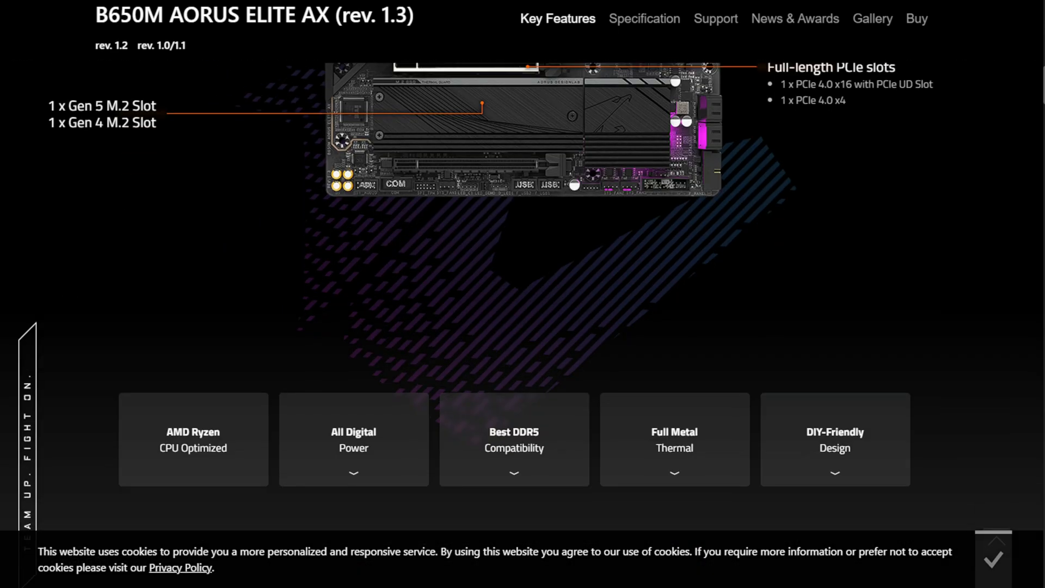
pyautogui.scroll(-3)
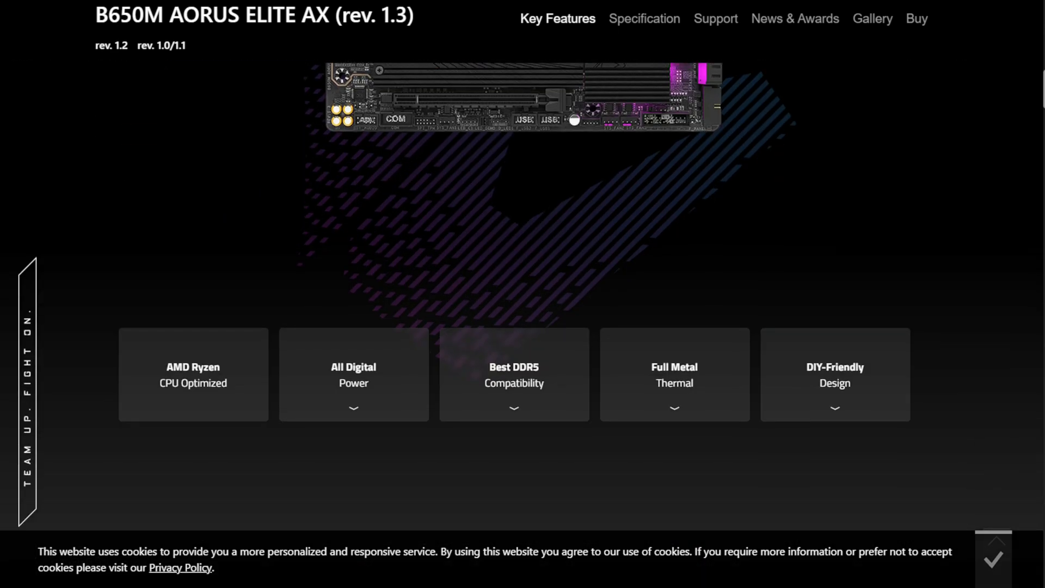
pyautogui.scroll(3)
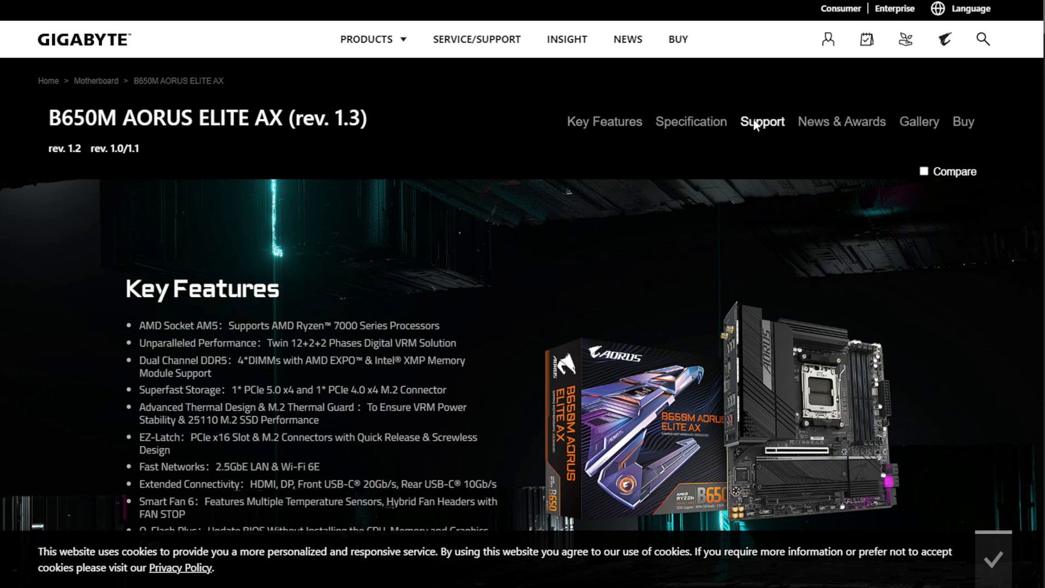
pyautogui.click(762, 121)
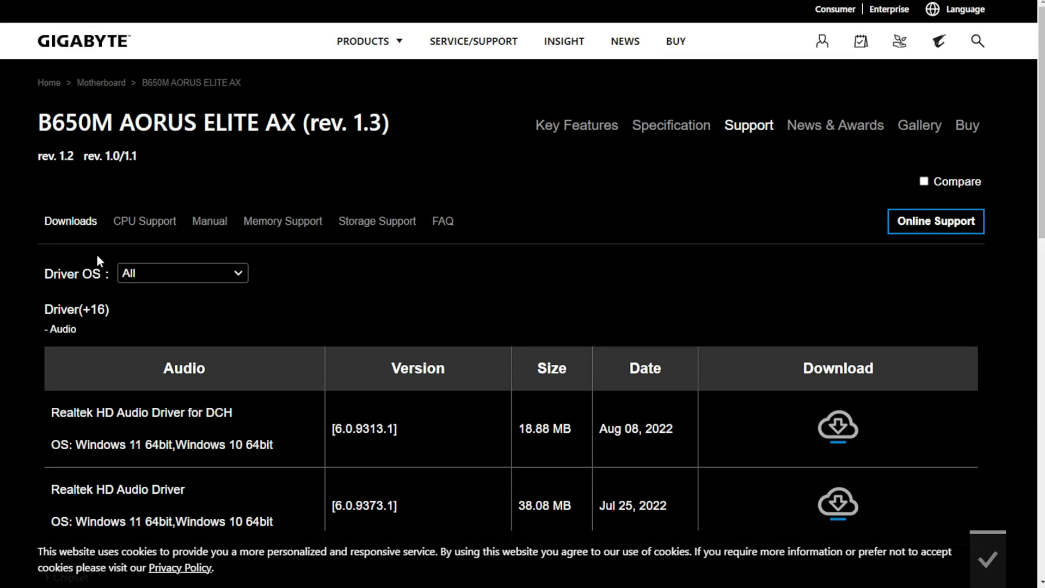
pyautogui.scroll(-3)
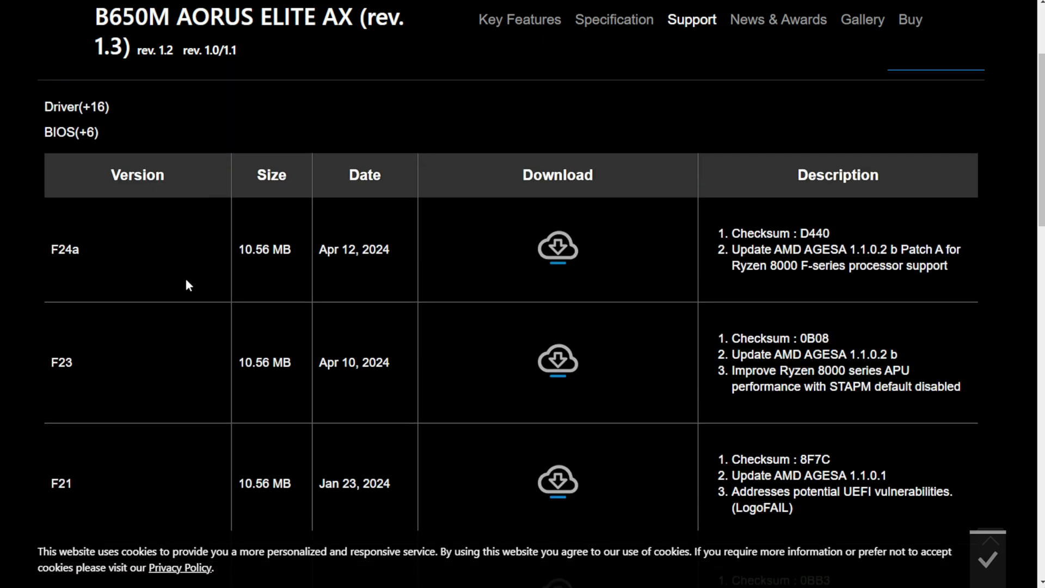
# - Rename the downloaded BIOS file to GIGABYTE.BIN for Q-Flash
pyautogui.click(557, 248)
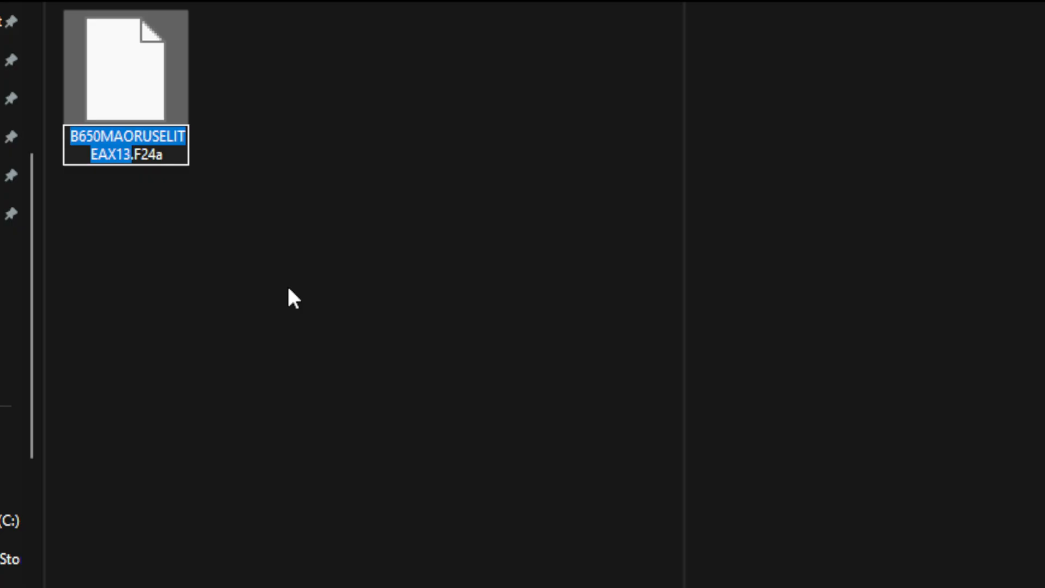
pyautogui.write('GIGABYTE.BIN')
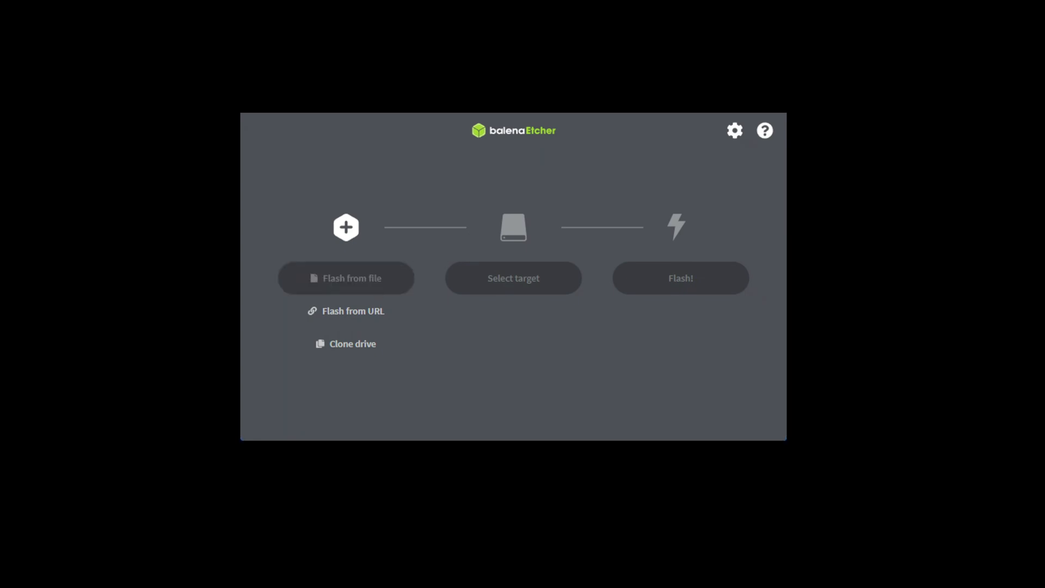
# - Bring up balenaEtcher's Select target drive picker without choosing a drive
pyautogui.click(512, 278)
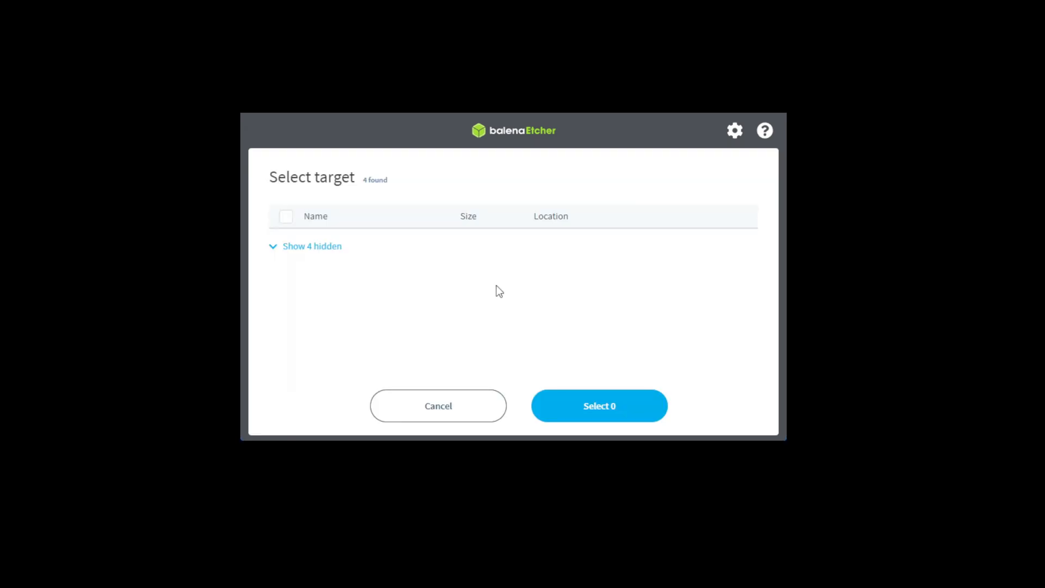